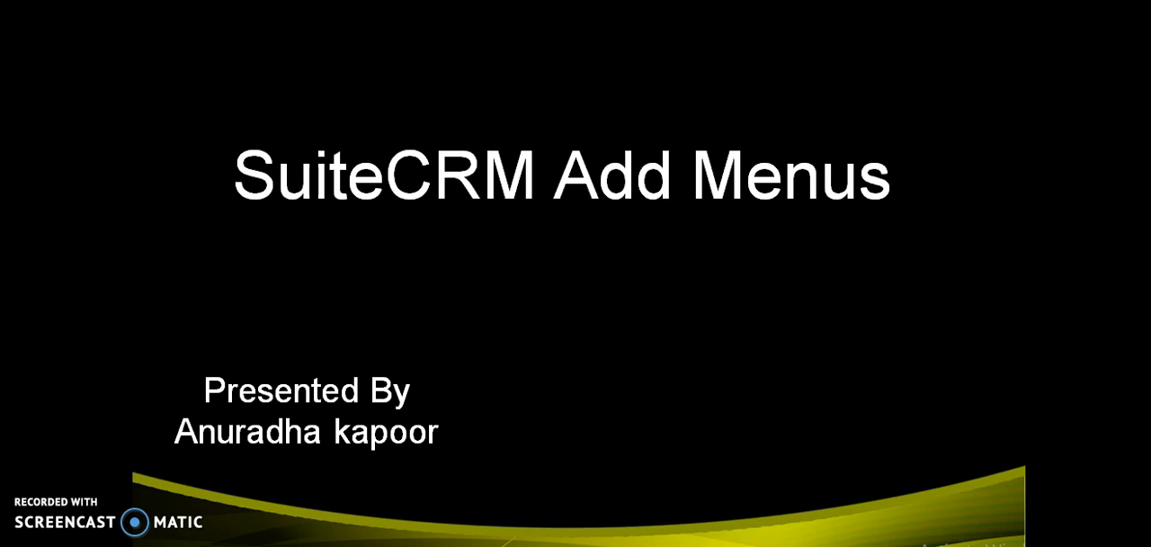
# Switch away from the PowerPoint title slide using the window switcher.
pyautogui.press('Alt+Tab')
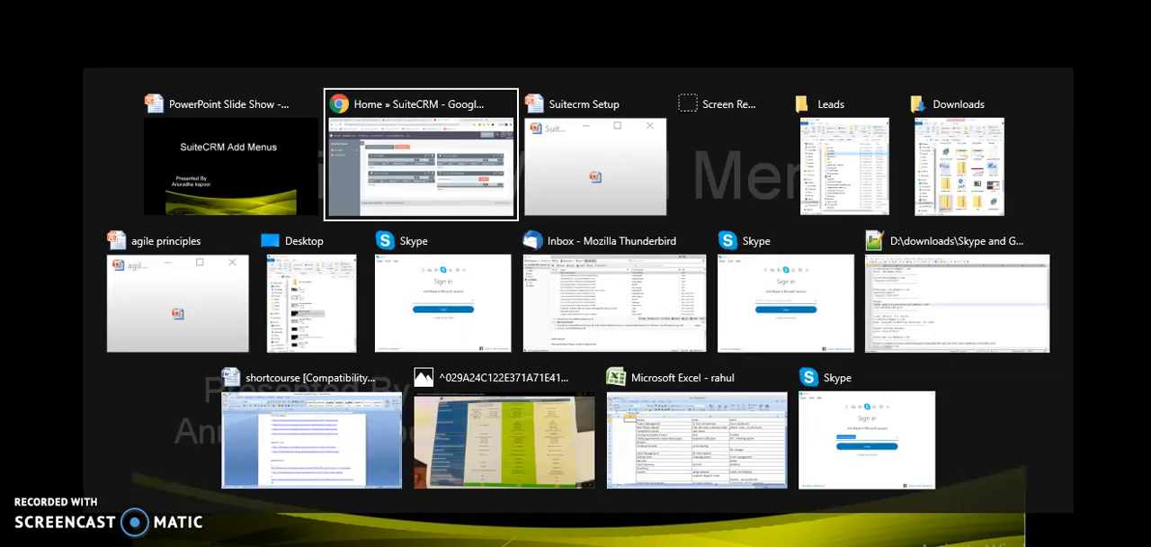
pyautogui.click(421, 153)
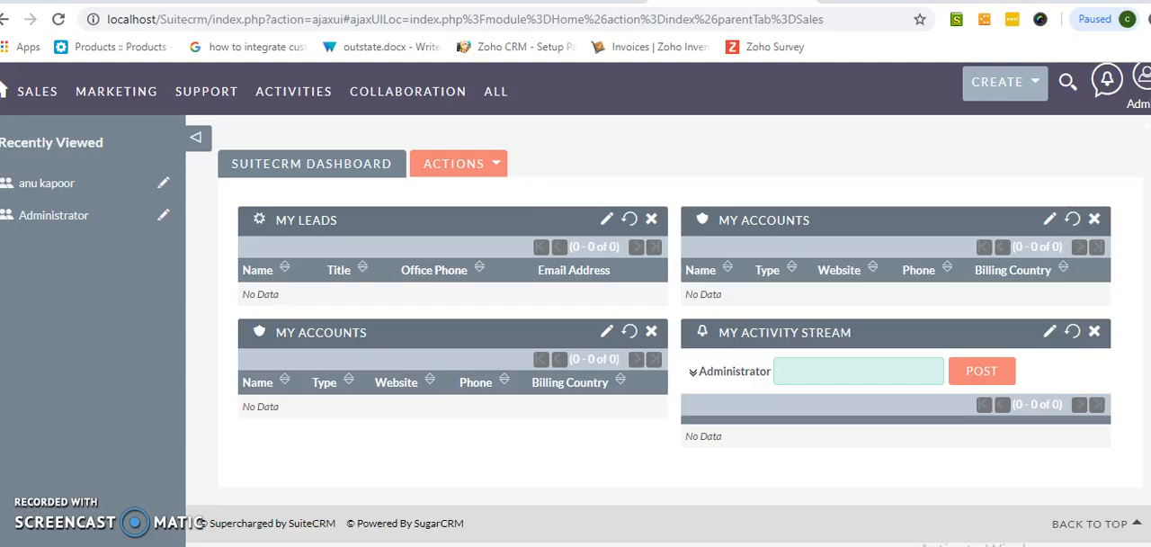
pyautogui.moveTo(520, 245)
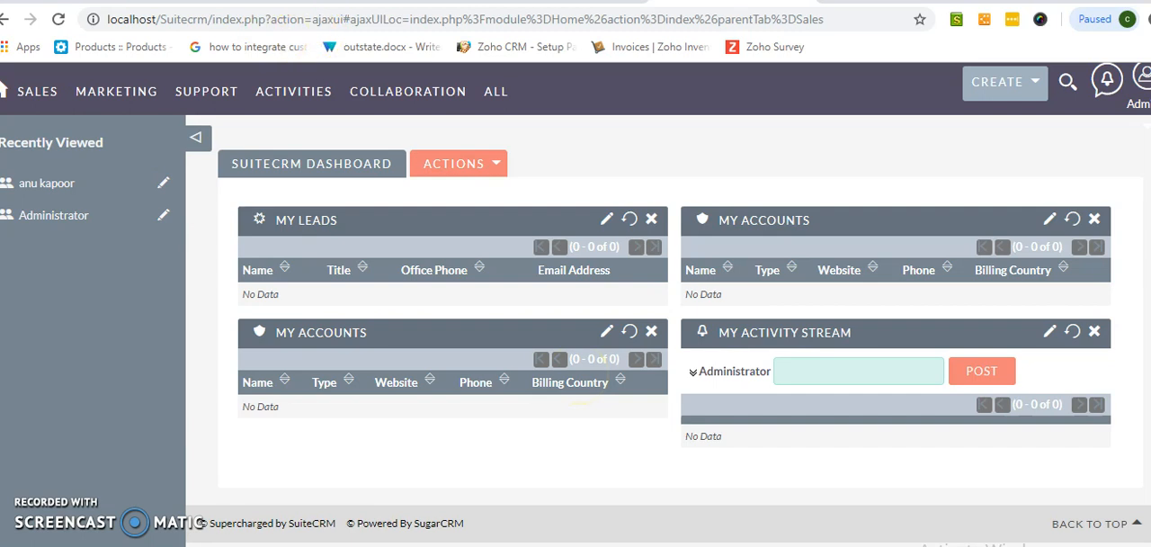
pyautogui.click(115, 90)
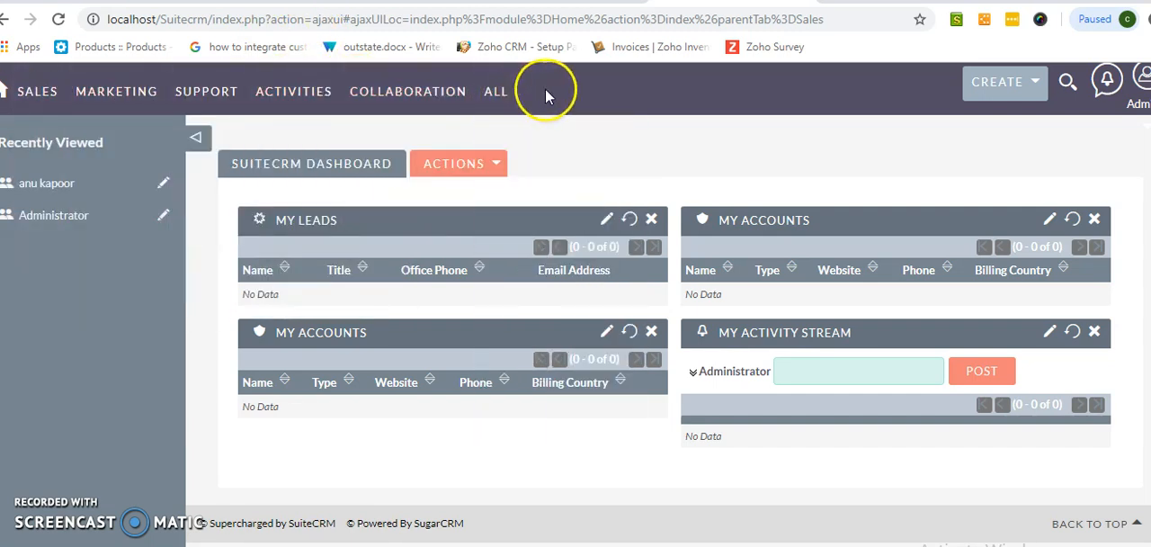
pyautogui.moveTo(536, 93)
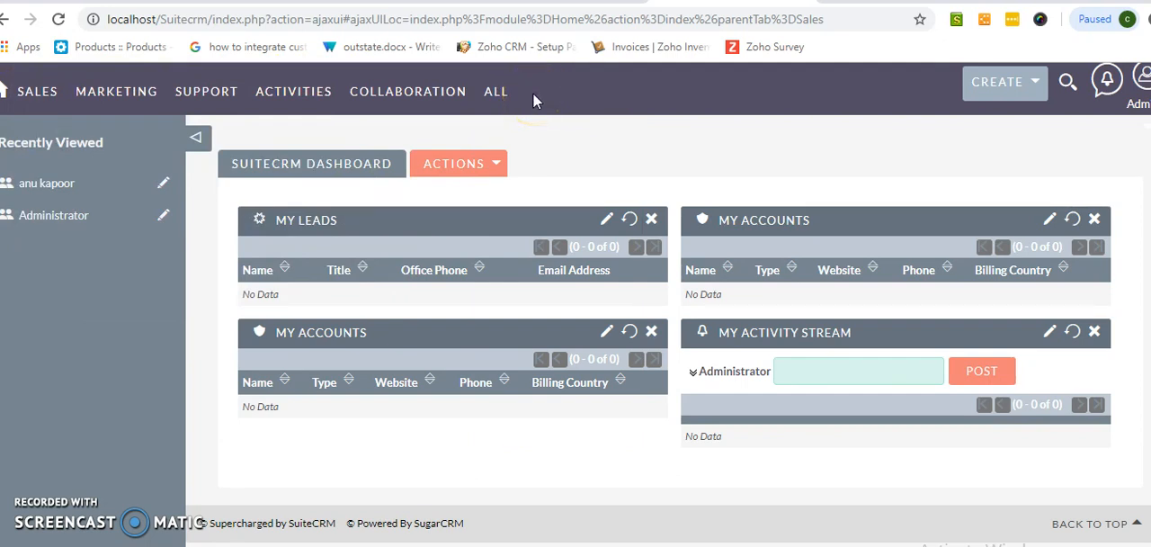
pyautogui.moveTo(547, 97)
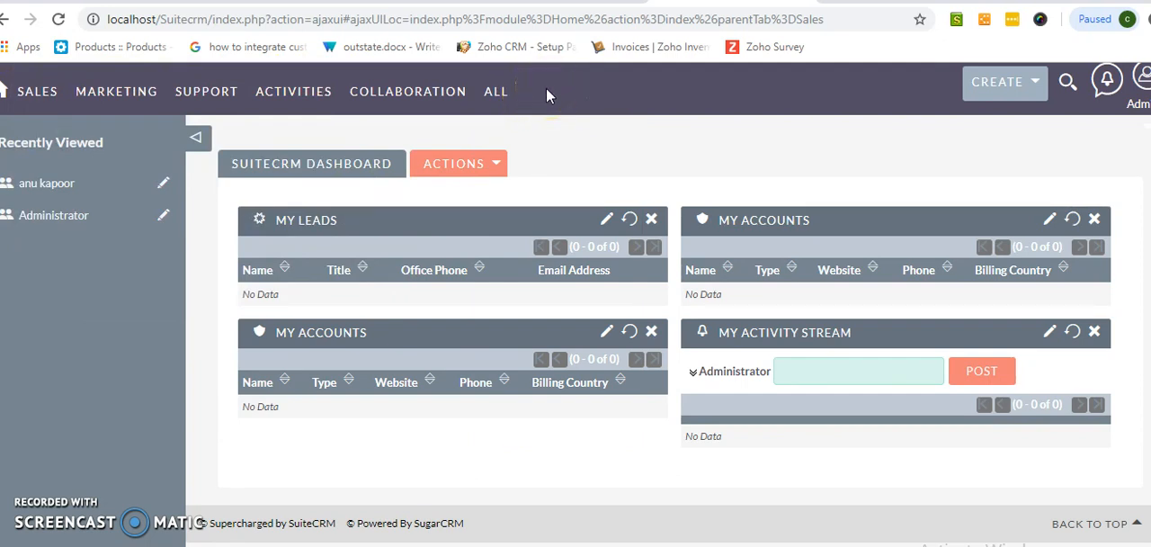
pyautogui.moveTo(1068, 83)
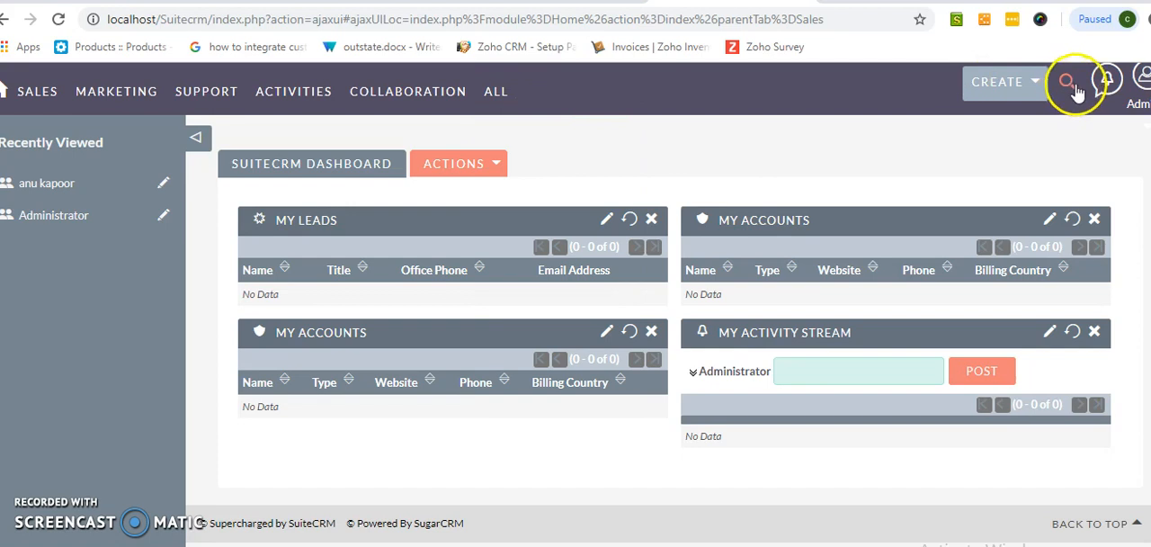
# Go to the Administration page from the profile menu and reach the Developer Tools section.
pyautogui.click(1142, 75)
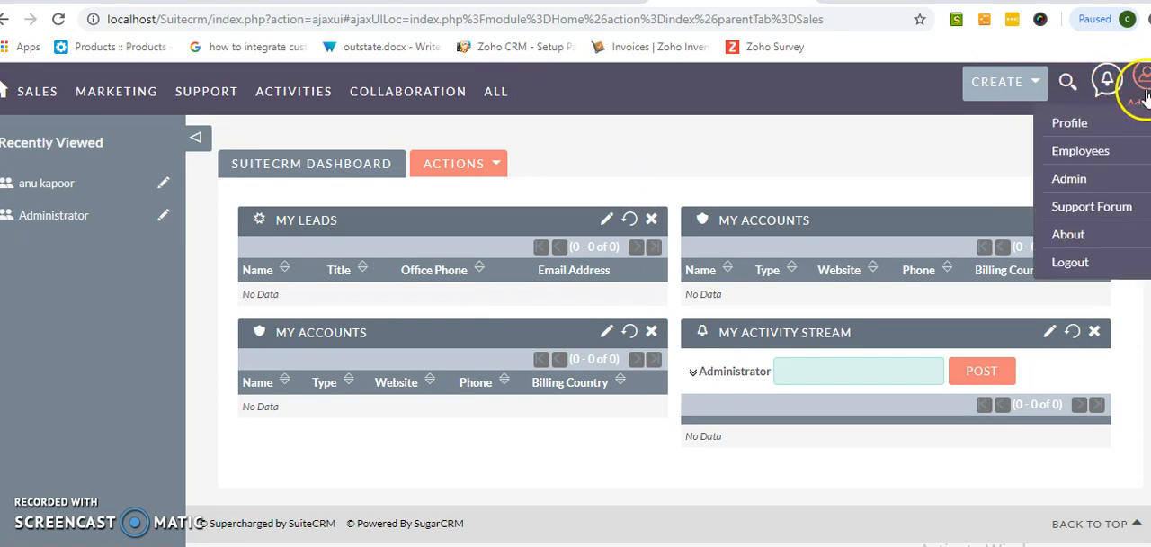
pyautogui.click(1068, 178)
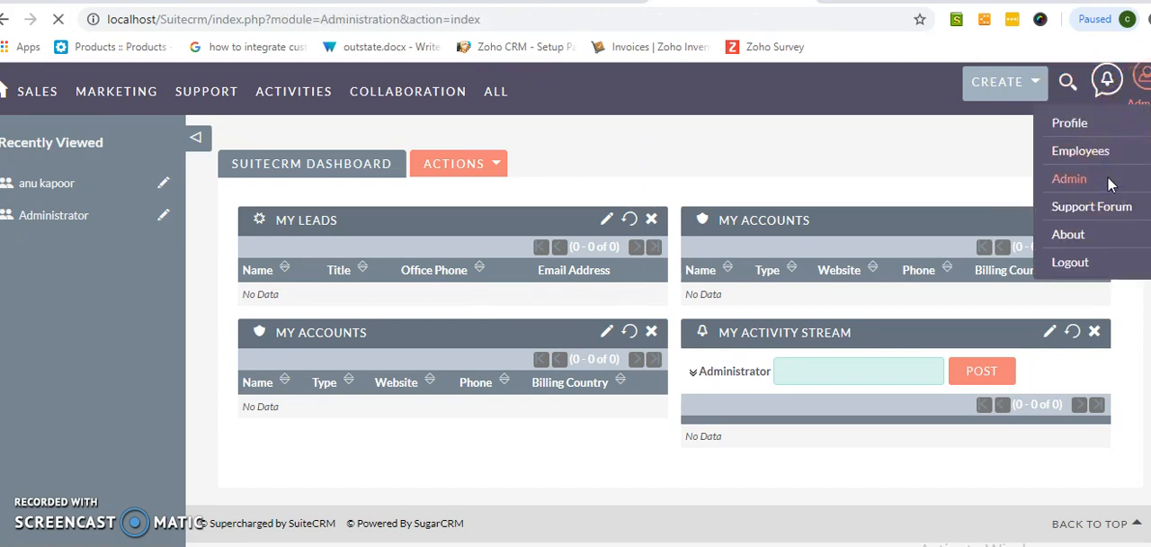
pyautogui.click(1069, 178)
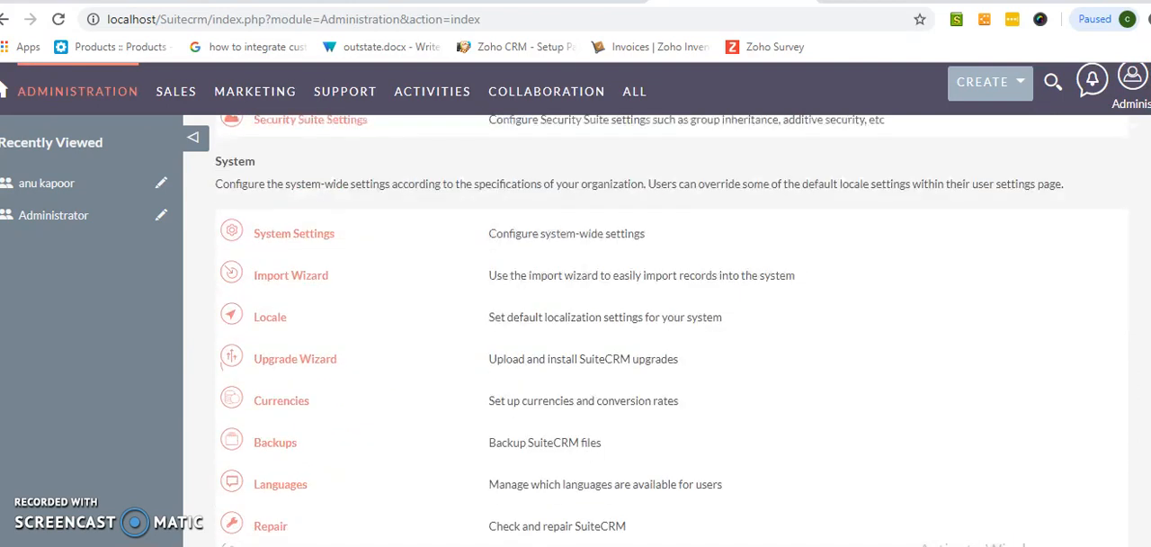
pyautogui.scroll(-3)
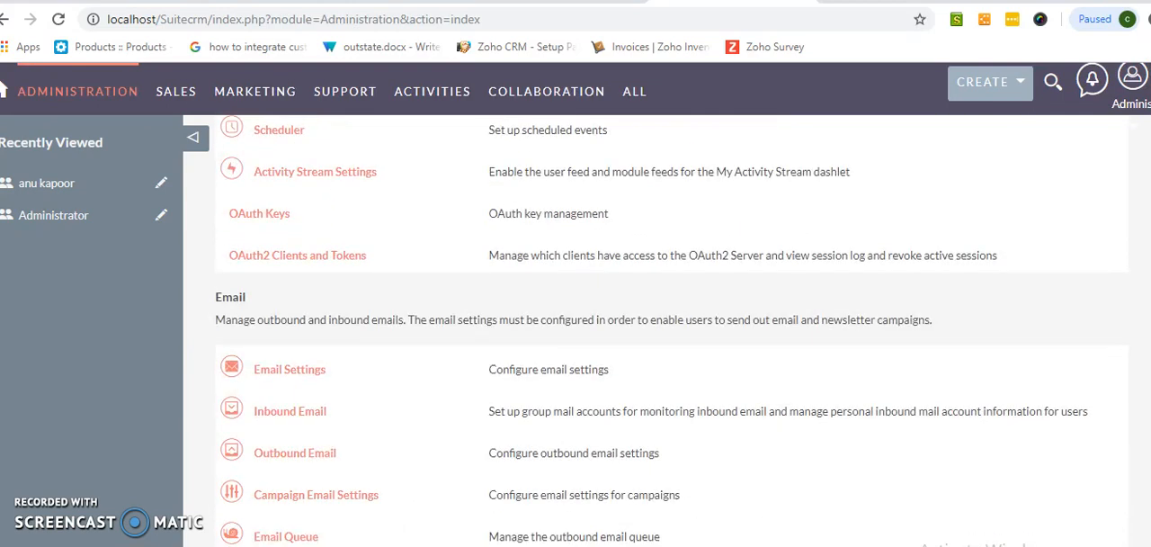
pyautogui.scroll(-3)
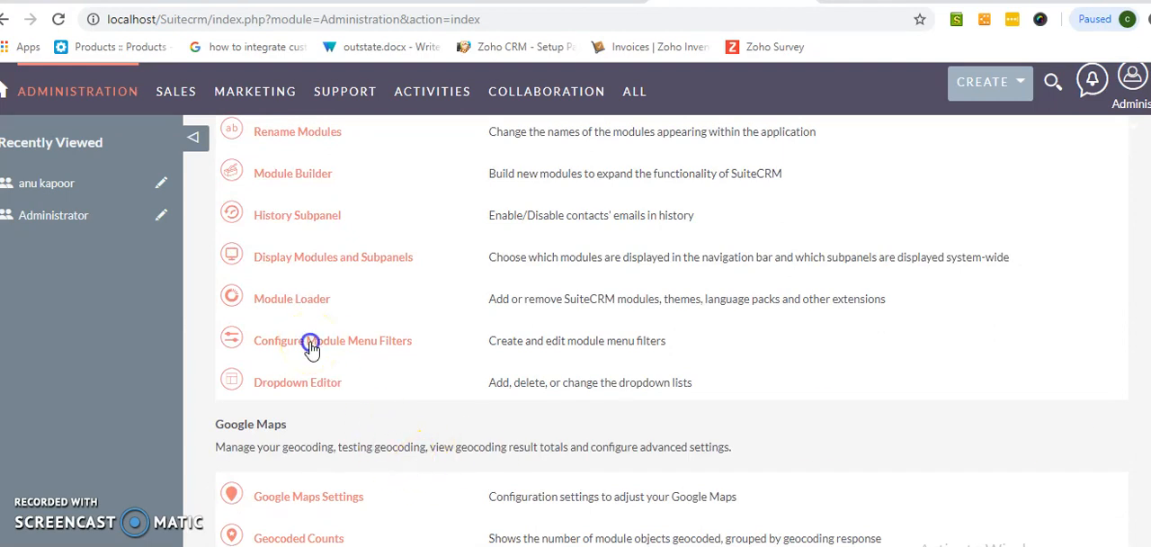
# Enter Configure Module Menu Filters and compare the existing navigation tab dropdowns.
pyautogui.click(333, 340)
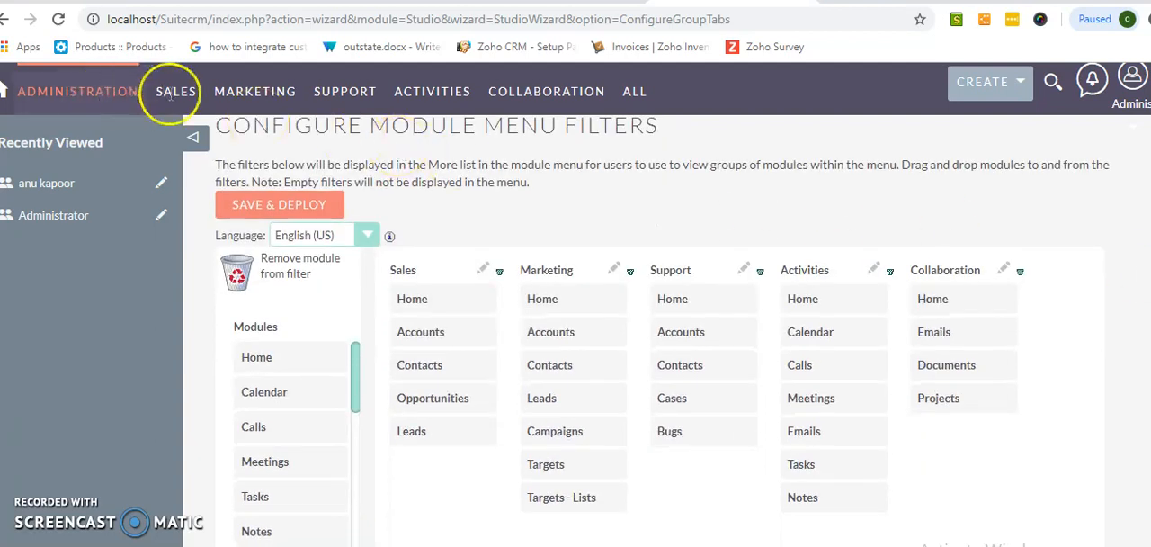
pyautogui.click(255, 90)
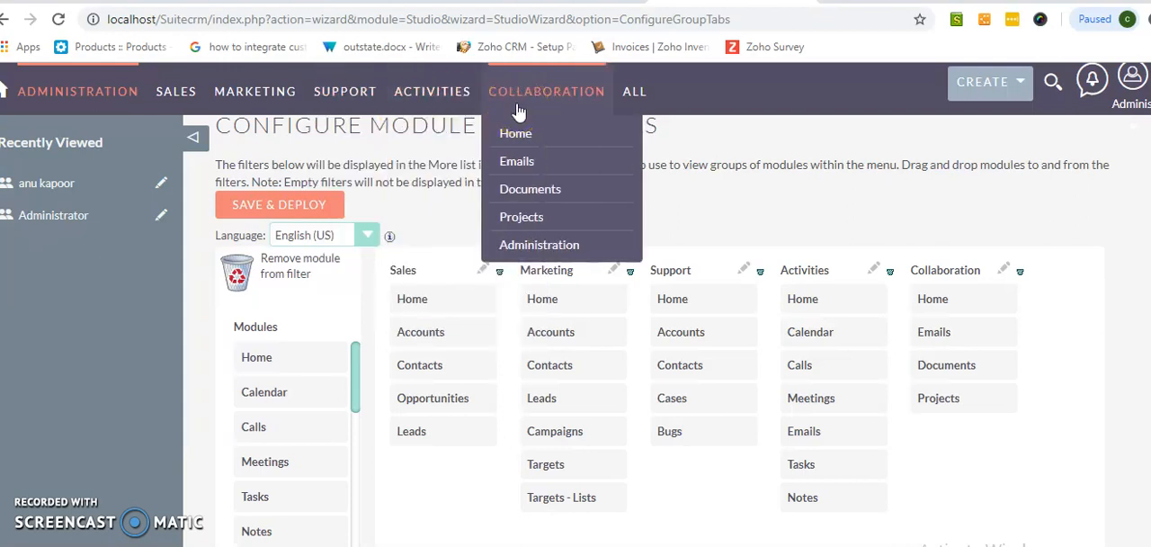
pyautogui.moveTo(543, 299)
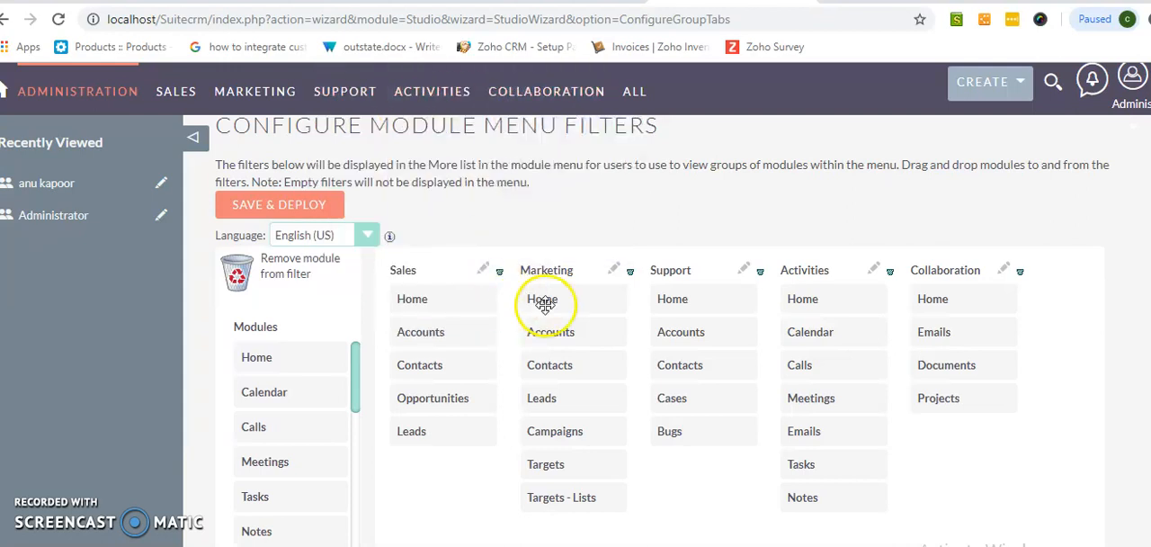
pyautogui.moveTo(635, 90)
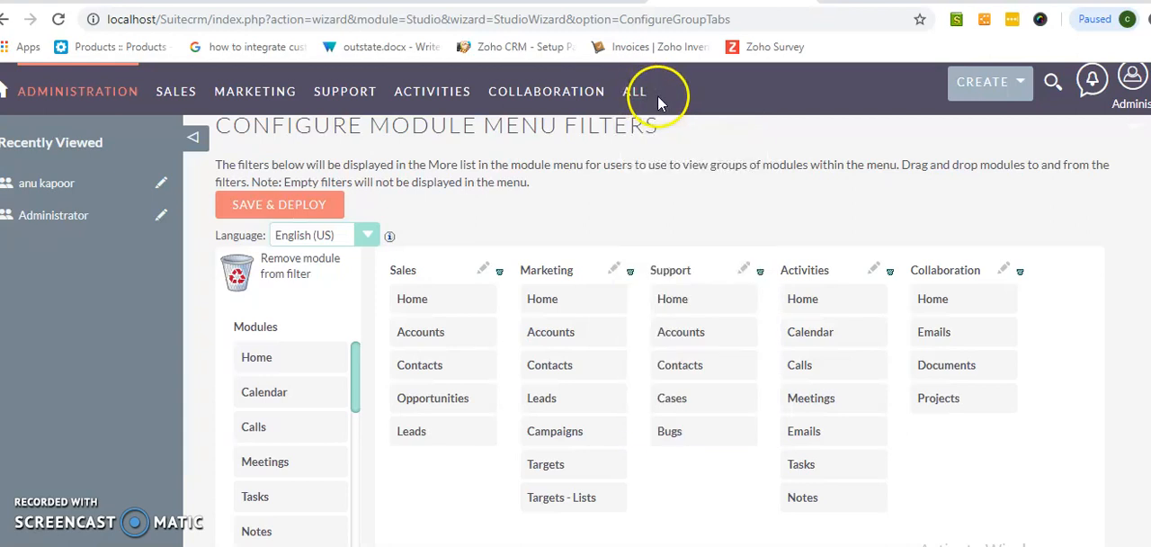
pyautogui.click(637, 90)
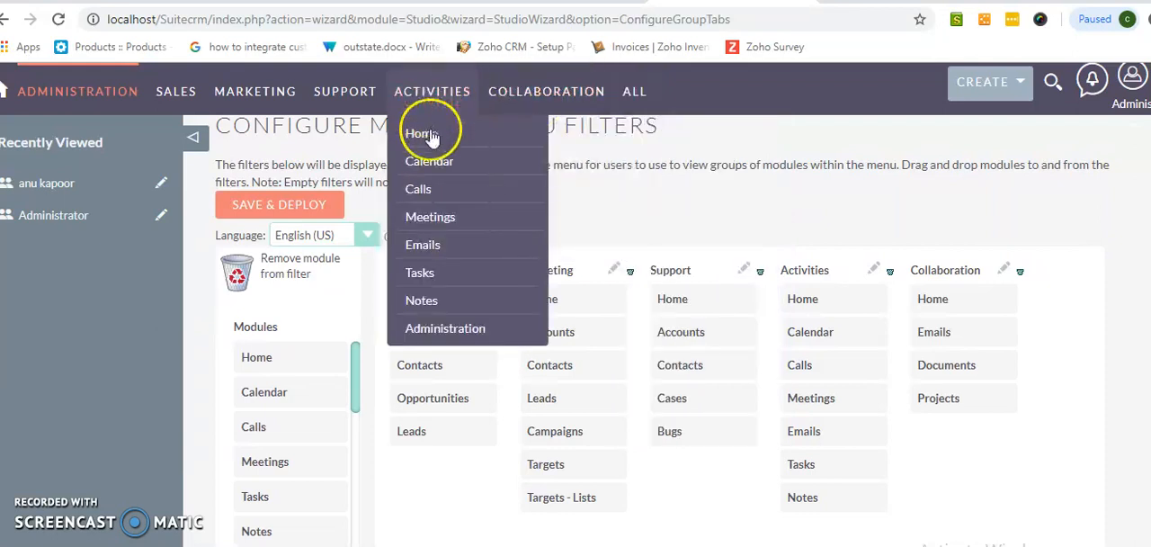
pyautogui.moveTo(430, 189)
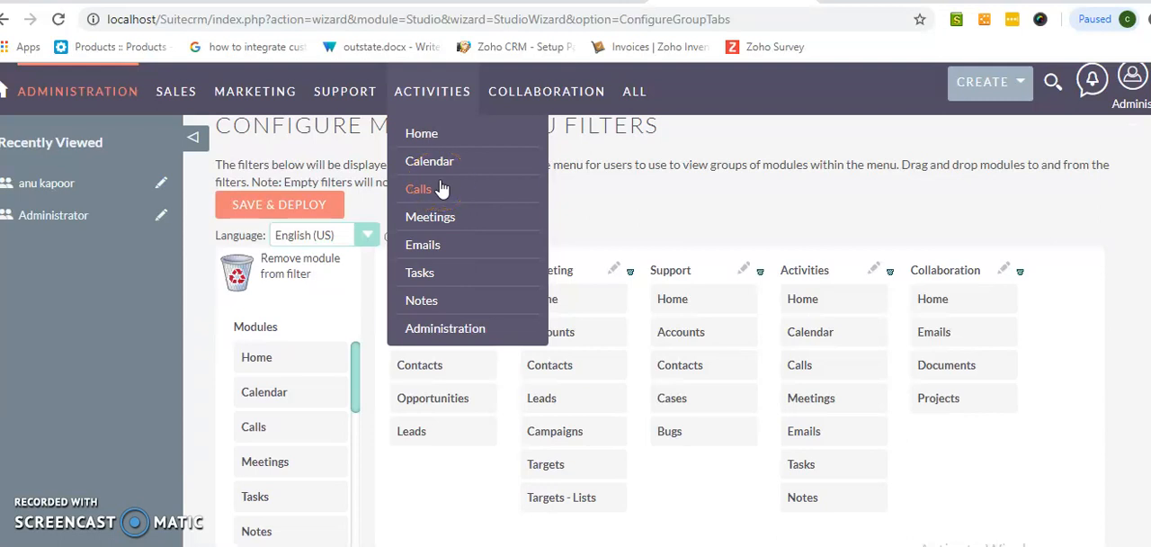
pyautogui.click(635, 90)
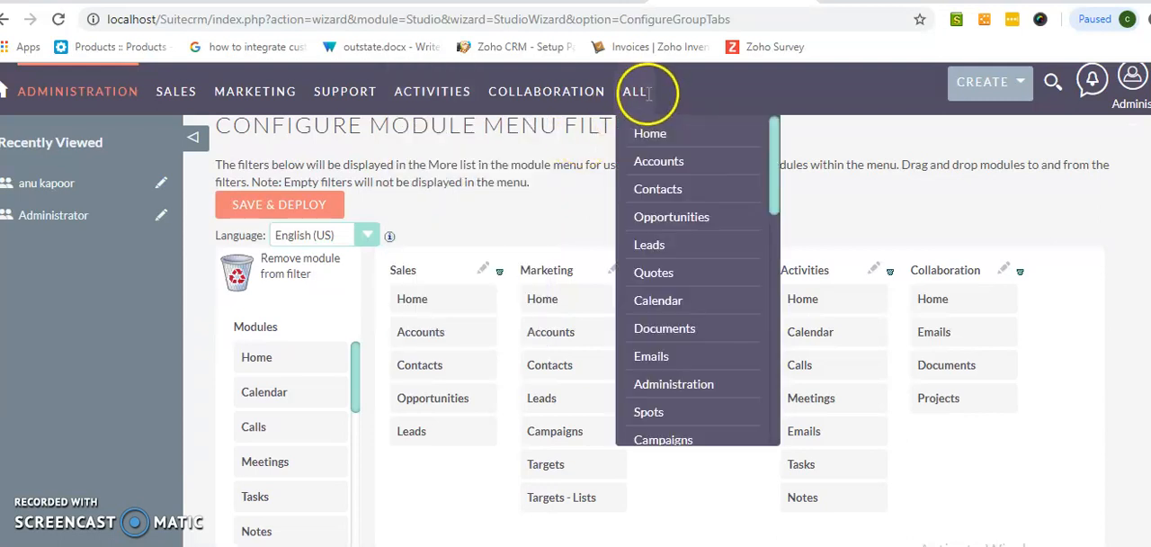
pyautogui.click(635, 90)
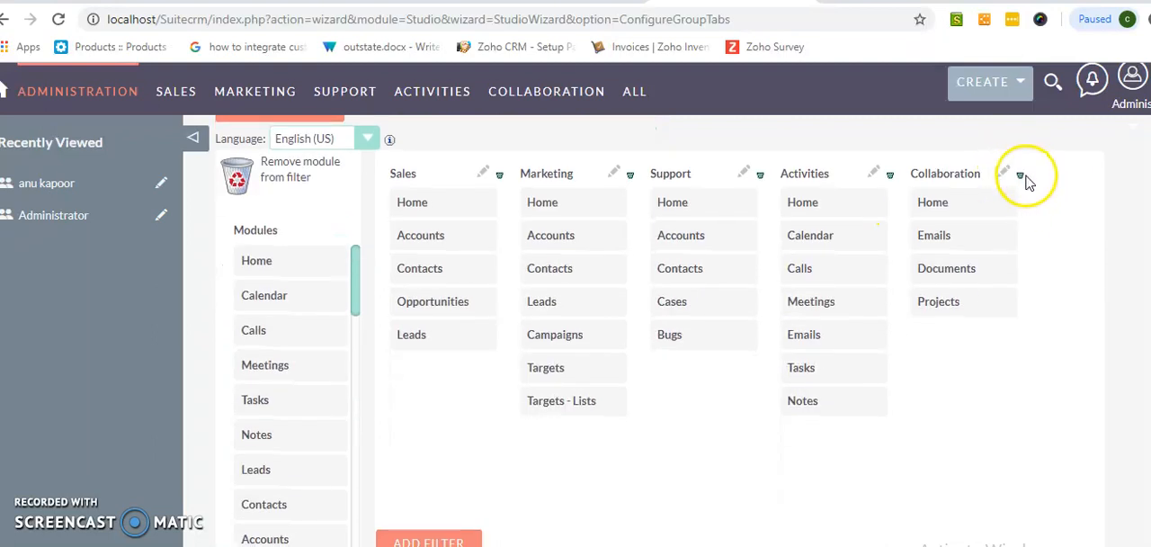
# Mark the Collaboration filter for removal and fill a New Group filter with Calendar and Meetings.
pyautogui.click(1022, 175)
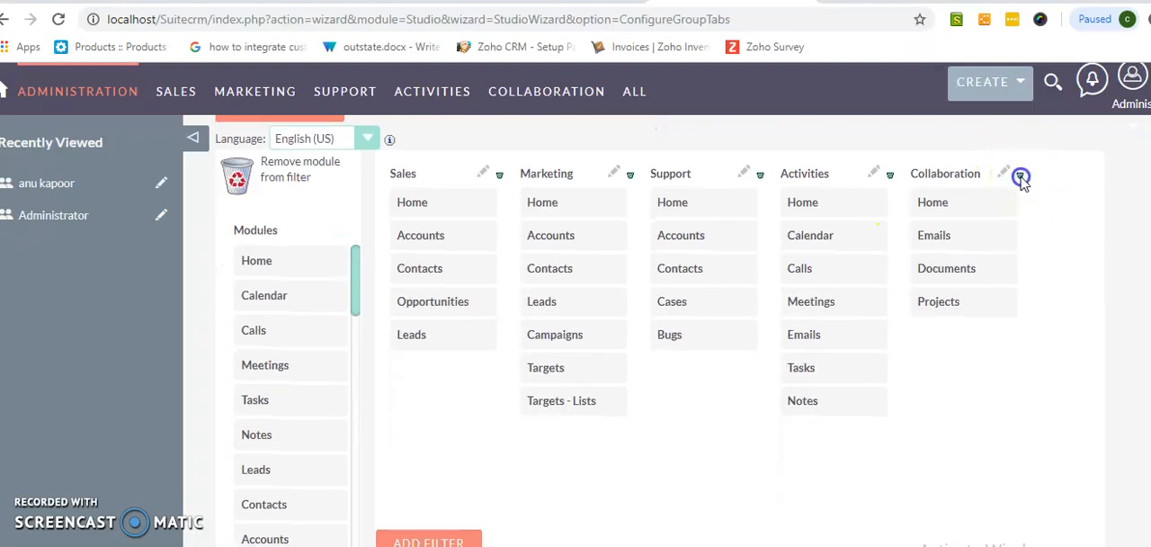
pyautogui.click(1022, 176)
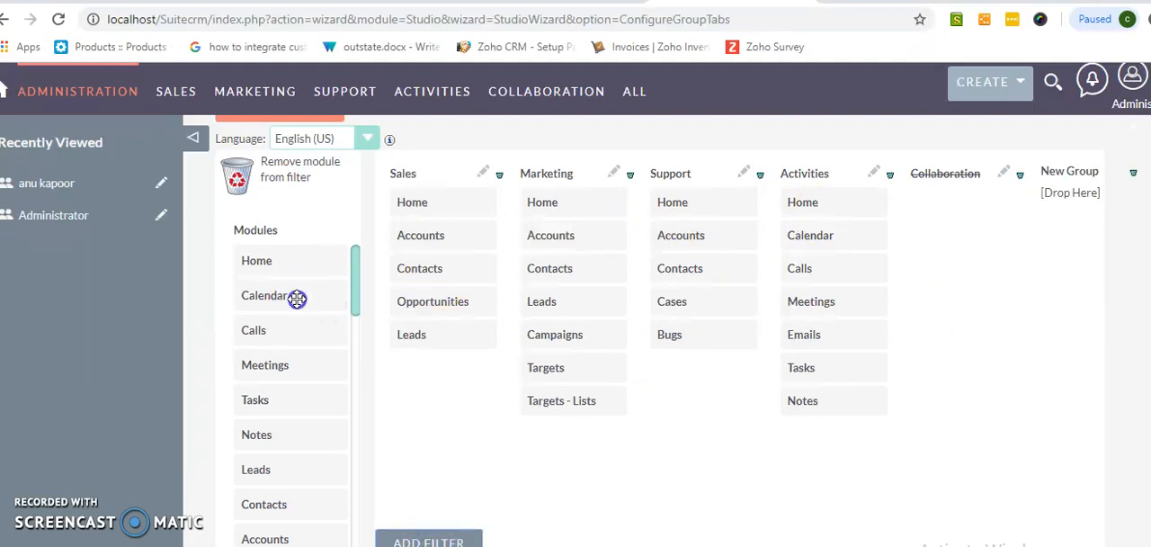
pyautogui.moveTo(273, 295); pyautogui.dragTo(1079, 194)
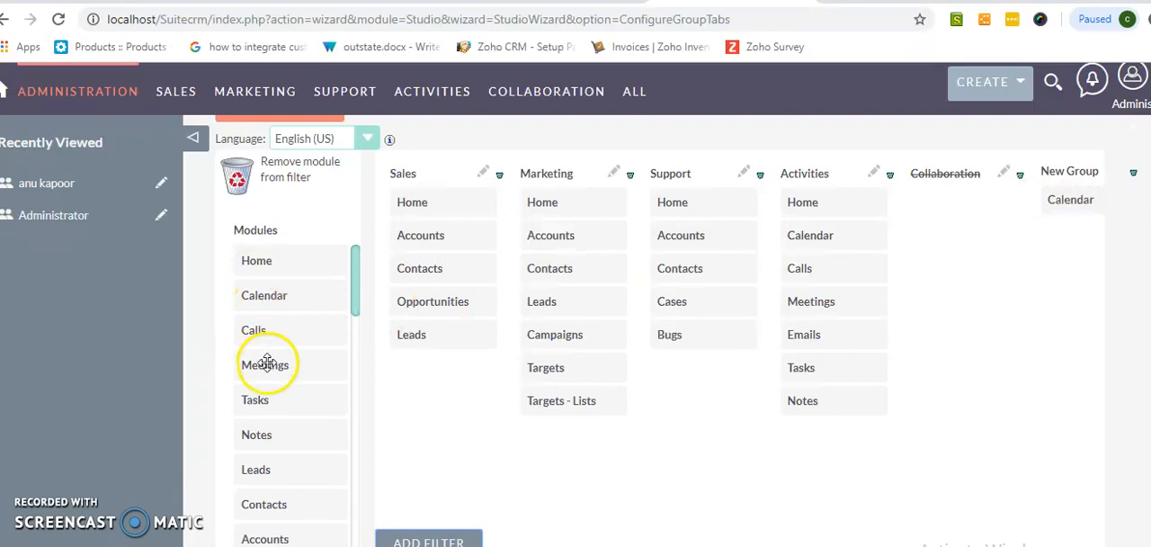
pyautogui.moveTo(267, 363); pyautogui.dragTo(1079, 198)
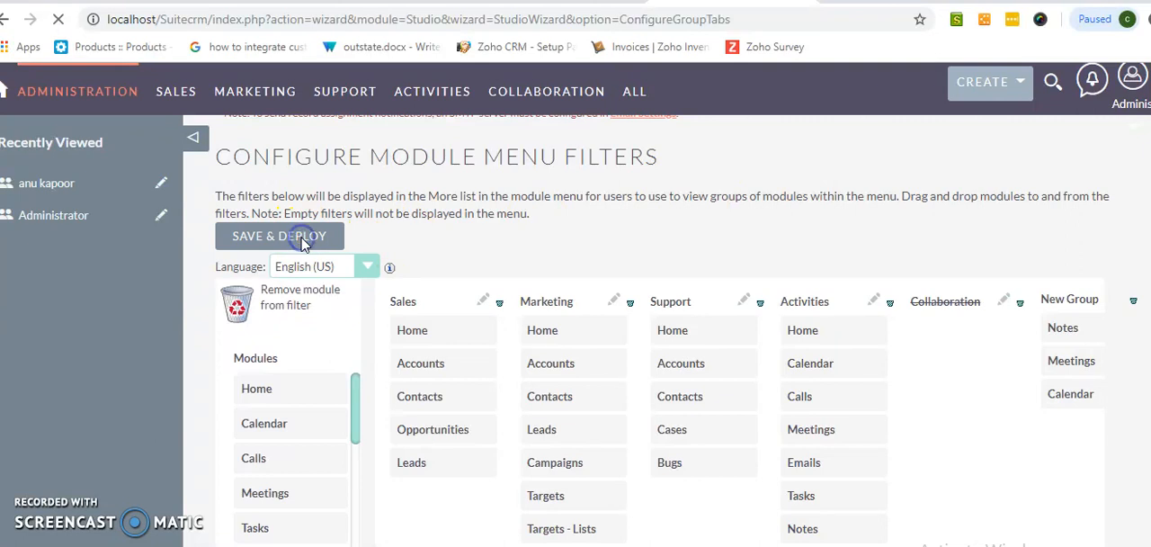
# Save & Deploy so New Group replaces Collaboration, then start editing the group's name.
pyautogui.click(547, 90)
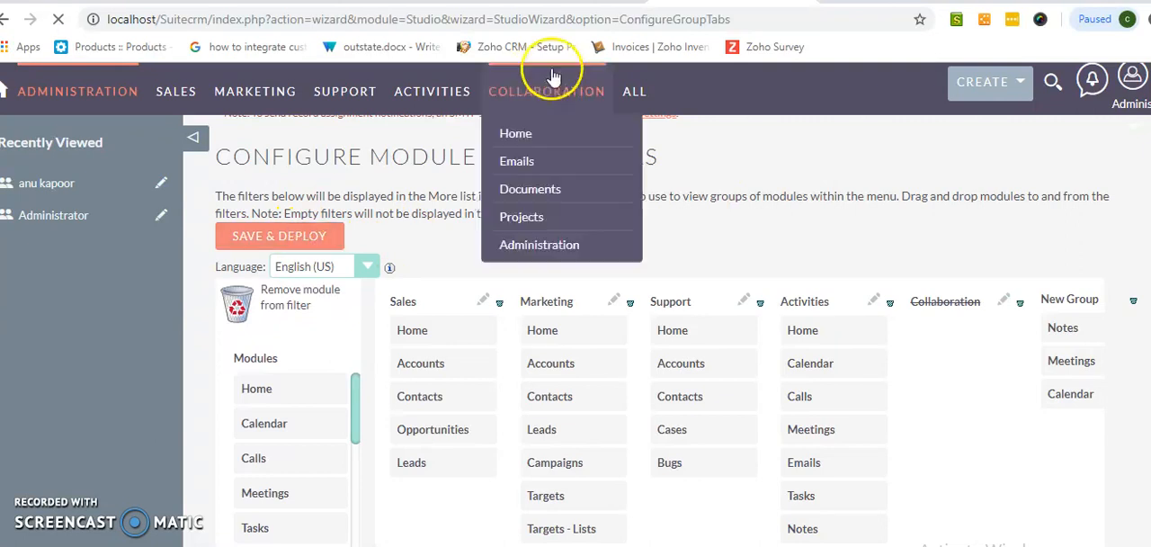
pyautogui.click(633, 90)
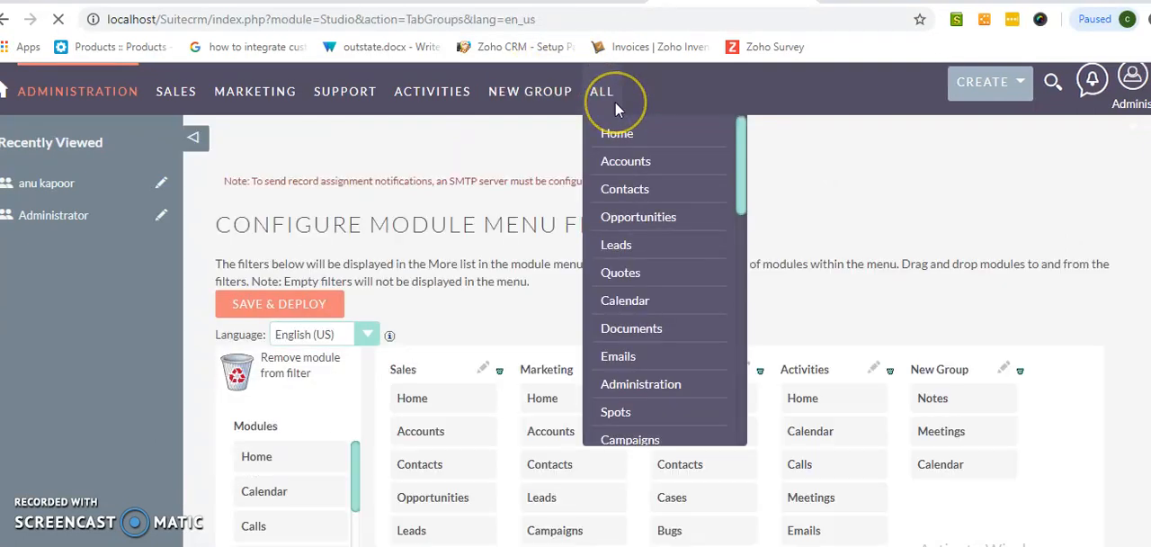
pyautogui.click(933, 197)
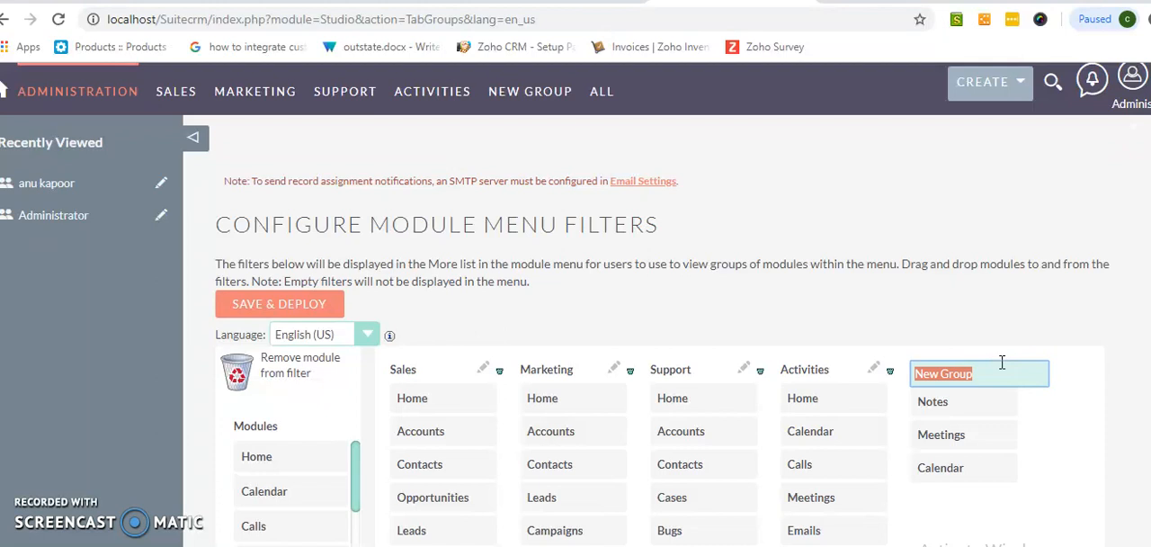
# Name the group 'Custom menu', deploy it, and check its tab lists Notes, Meetings and Calendar.
pyautogui.write('C')
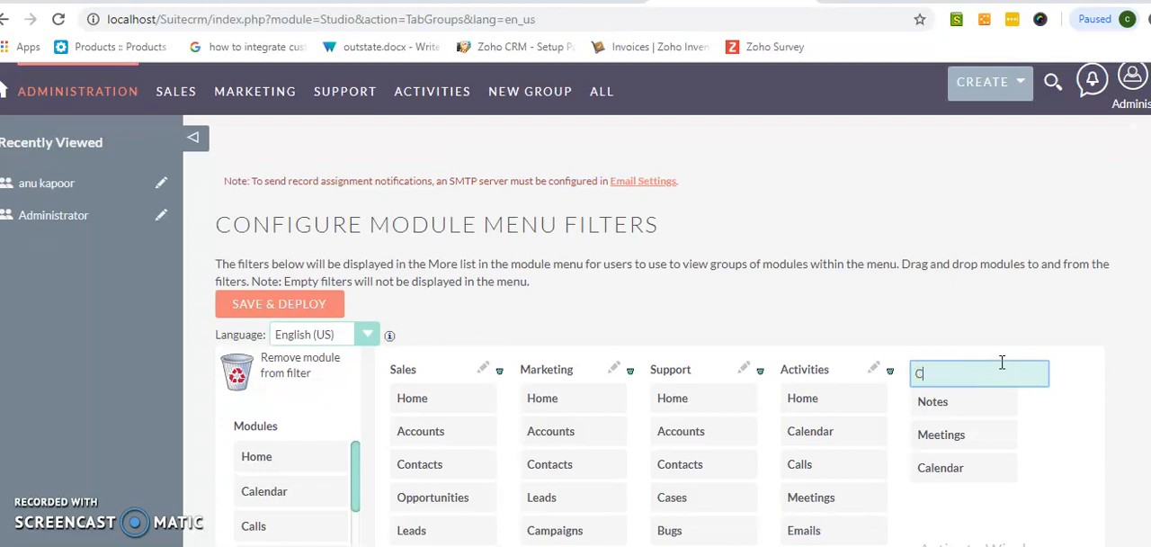
pyautogui.write('ustom m')
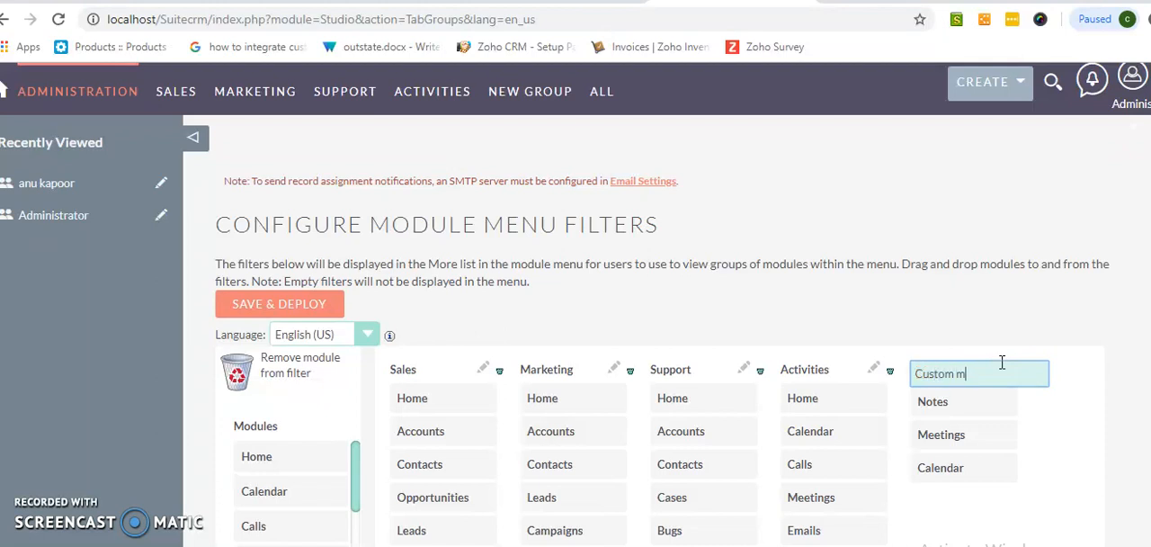
pyautogui.write('enu')
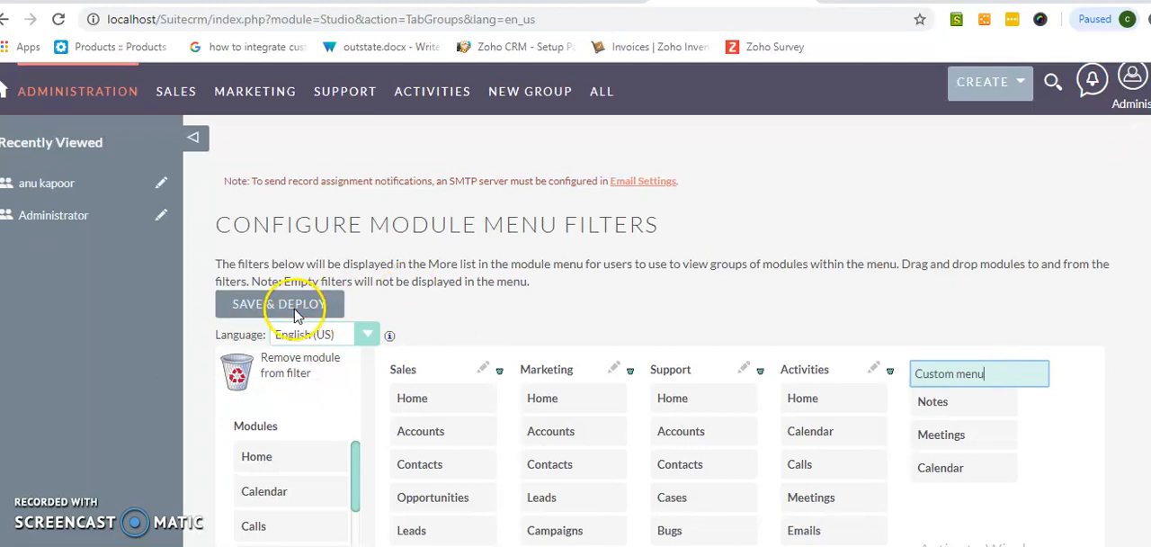
pyautogui.click(280, 302)
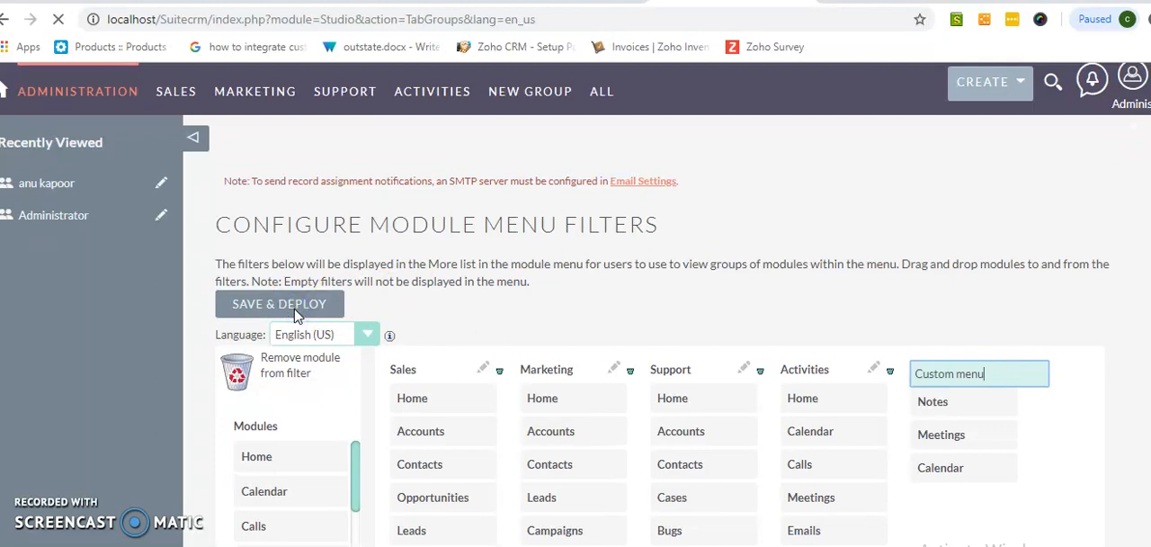
pyautogui.click(279, 302)
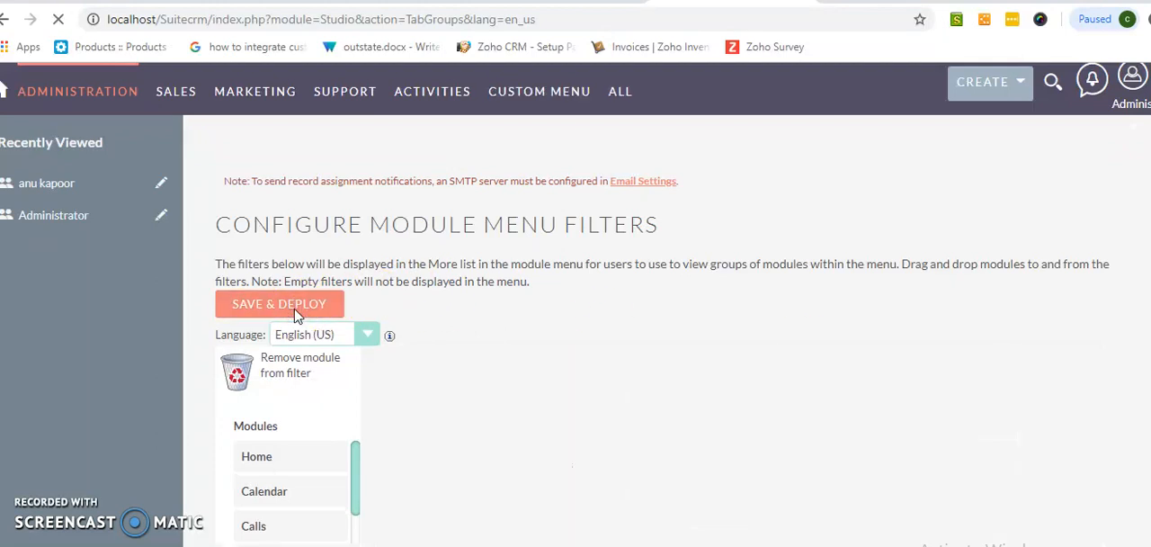
pyautogui.click(540, 90)
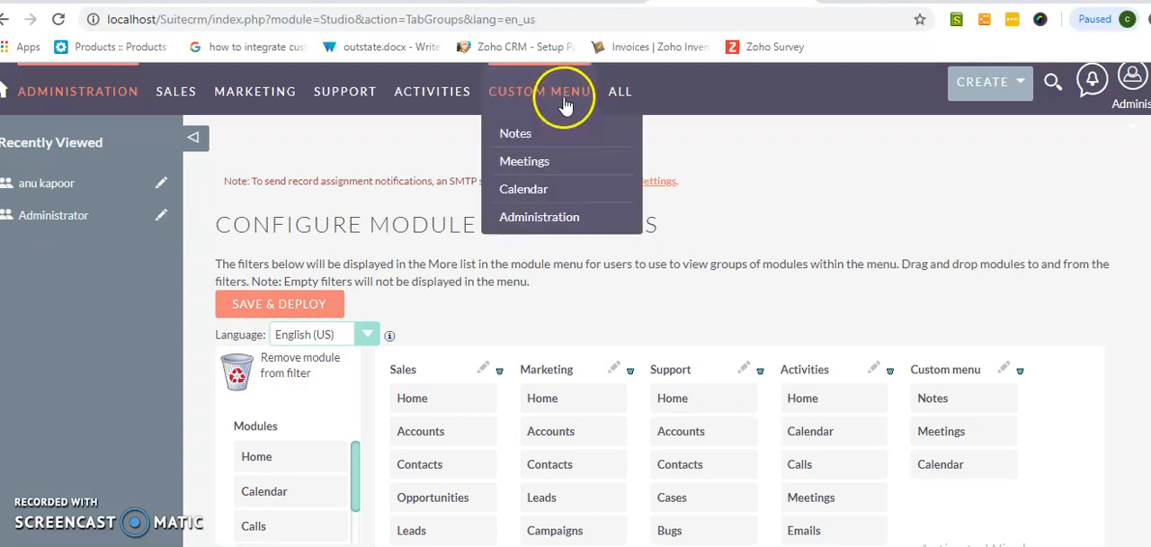
pyautogui.moveTo(539, 216)
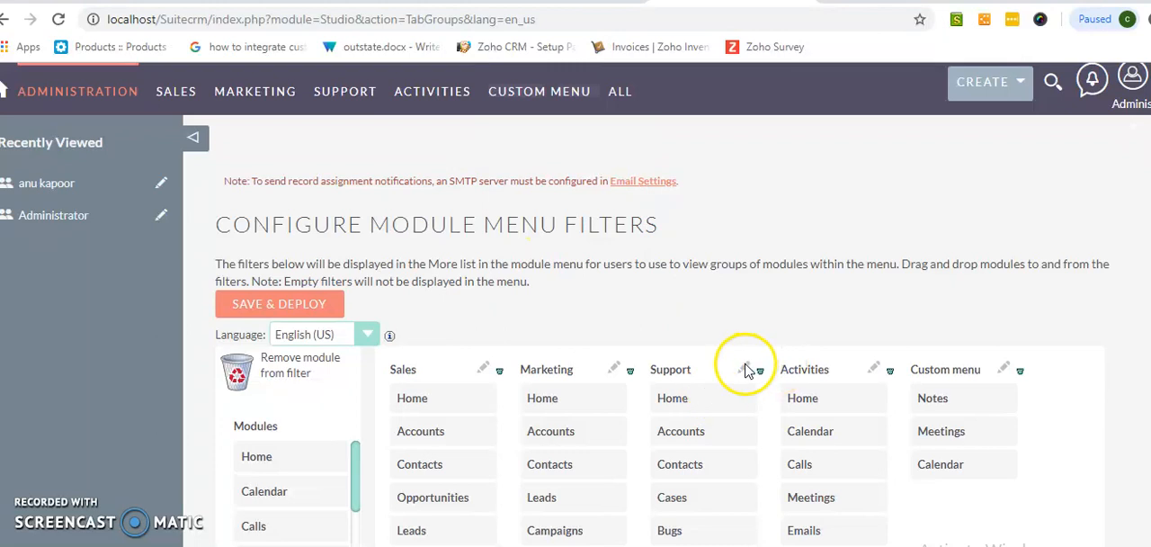
# Delete the Support filter and deploy, leaving Sales, Marketing, Activities and Custom menu.
pyautogui.click(673, 369)
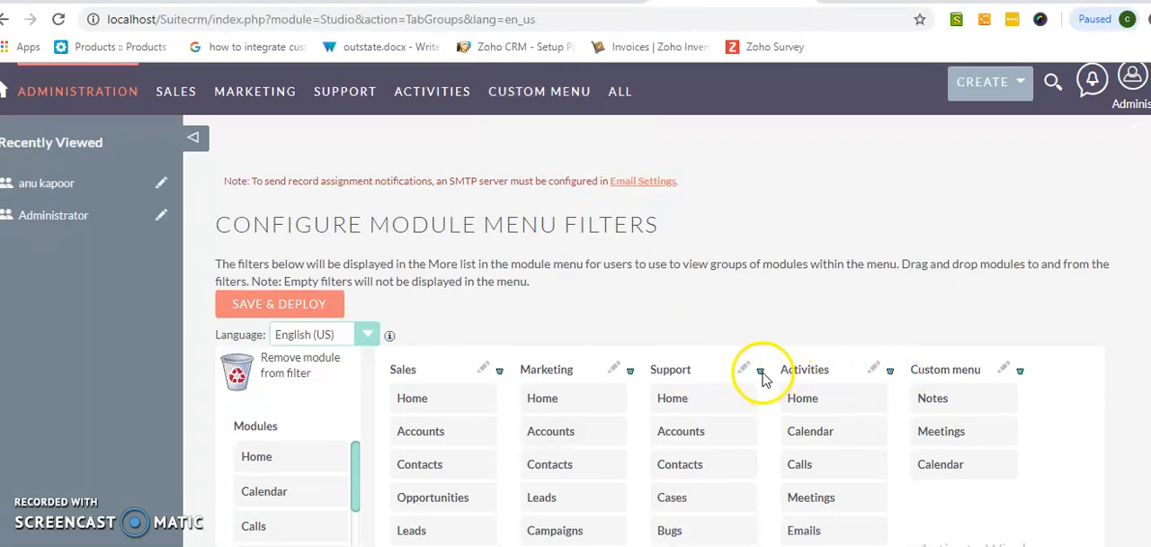
pyautogui.click(759, 368)
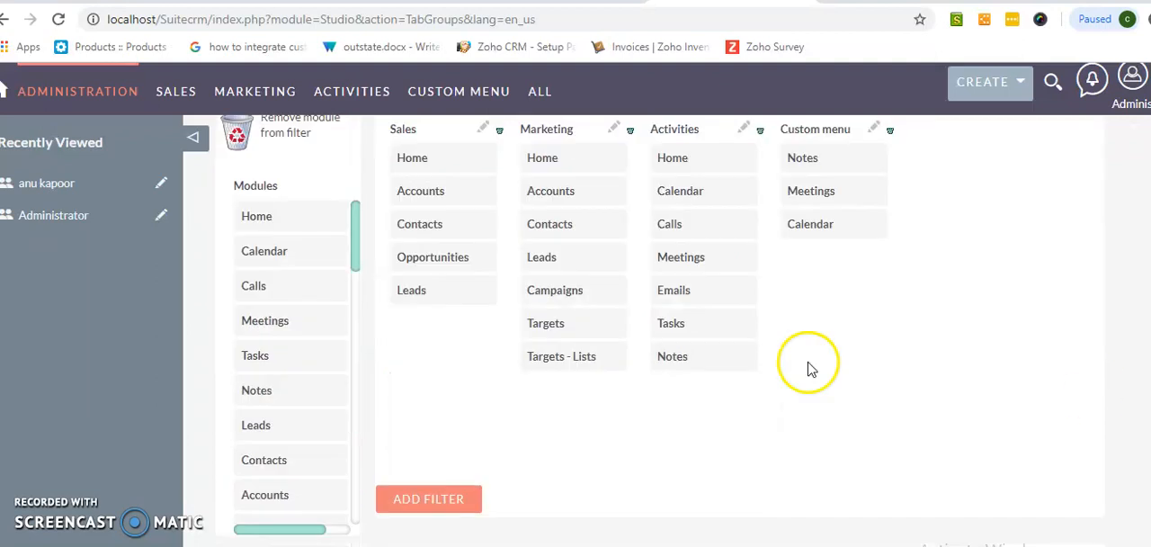
pyautogui.scroll(-3)
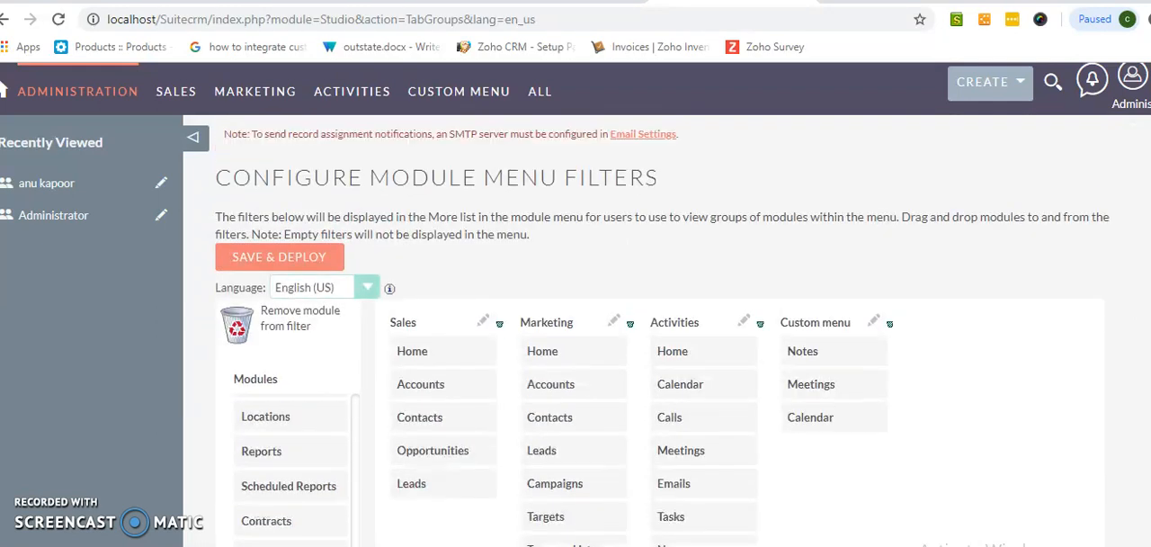
pyautogui.click(459, 90)
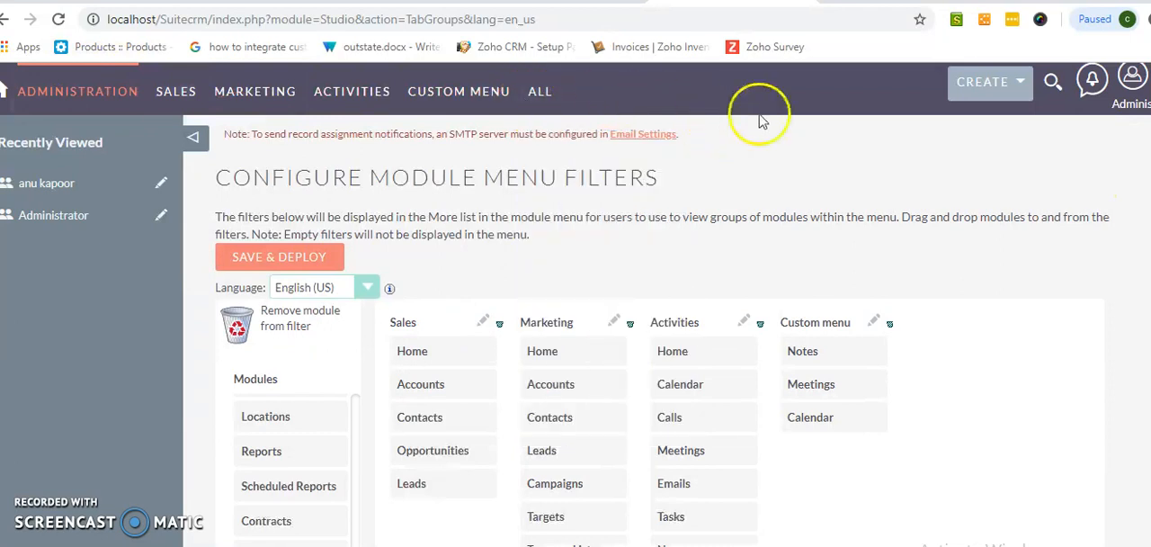
pyautogui.click(1134, 75)
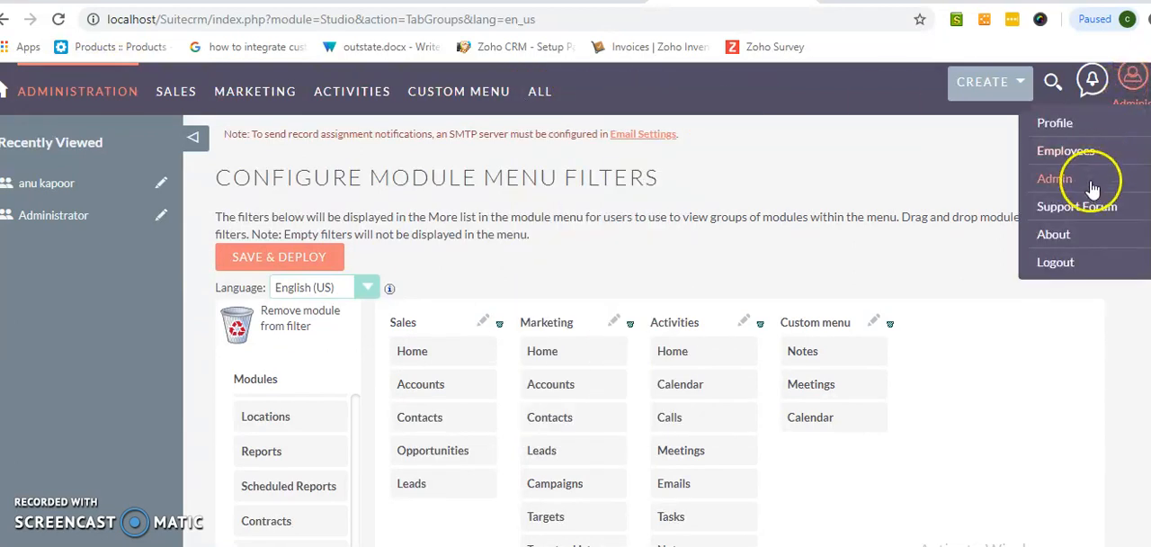
pyautogui.click(1055, 178)
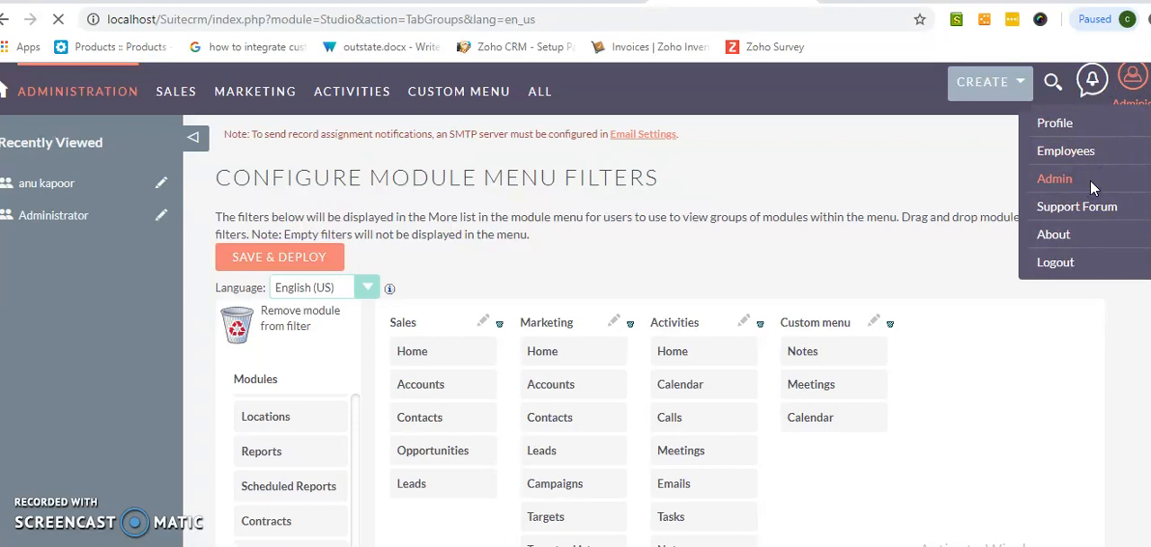
pyautogui.click(540, 90)
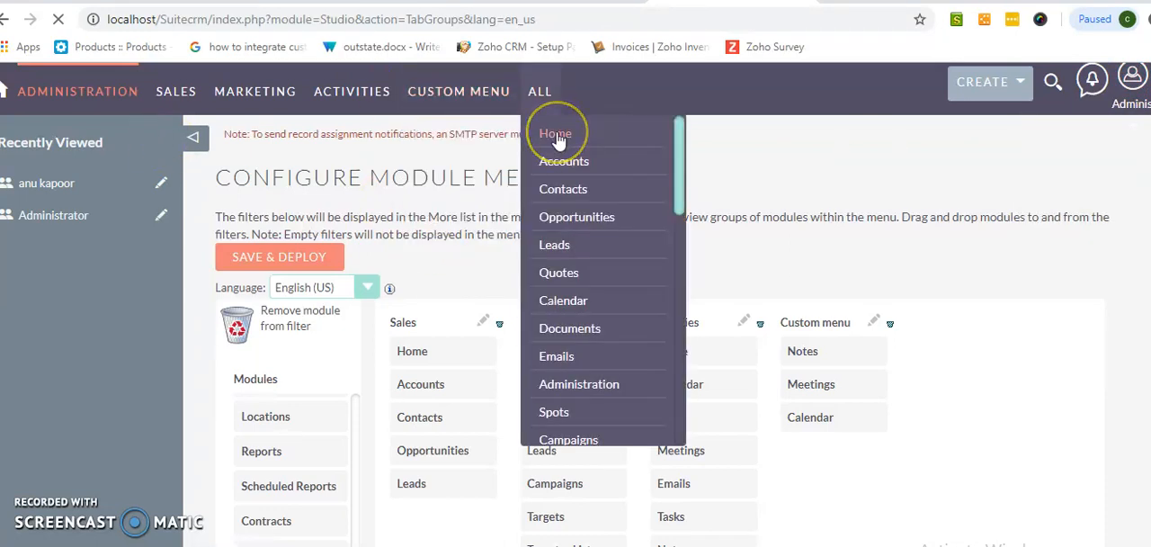